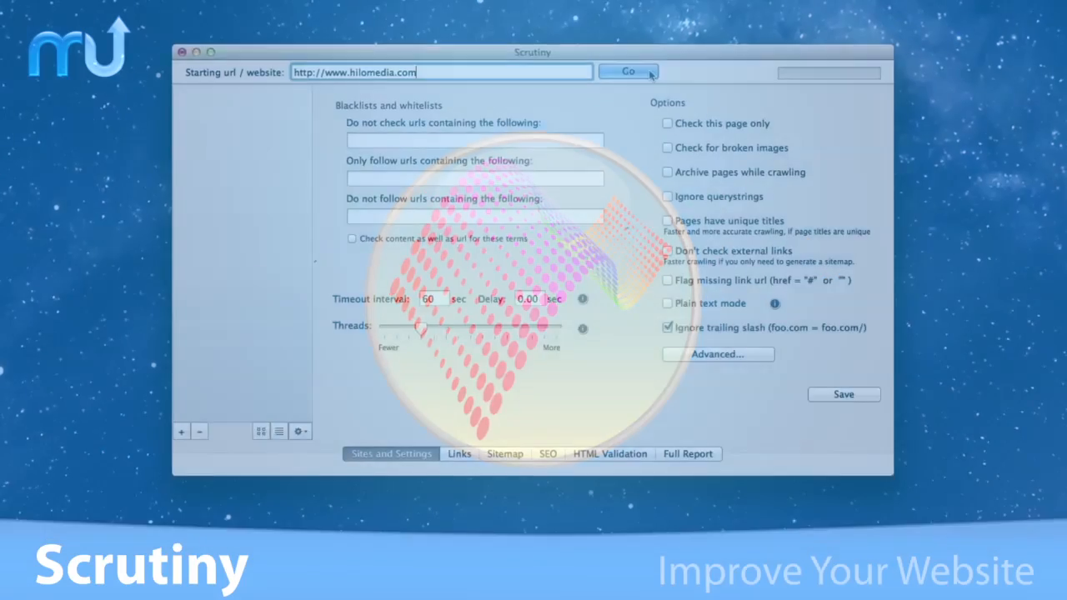
{"action": "left_click", "coordinate": [627, 70]}
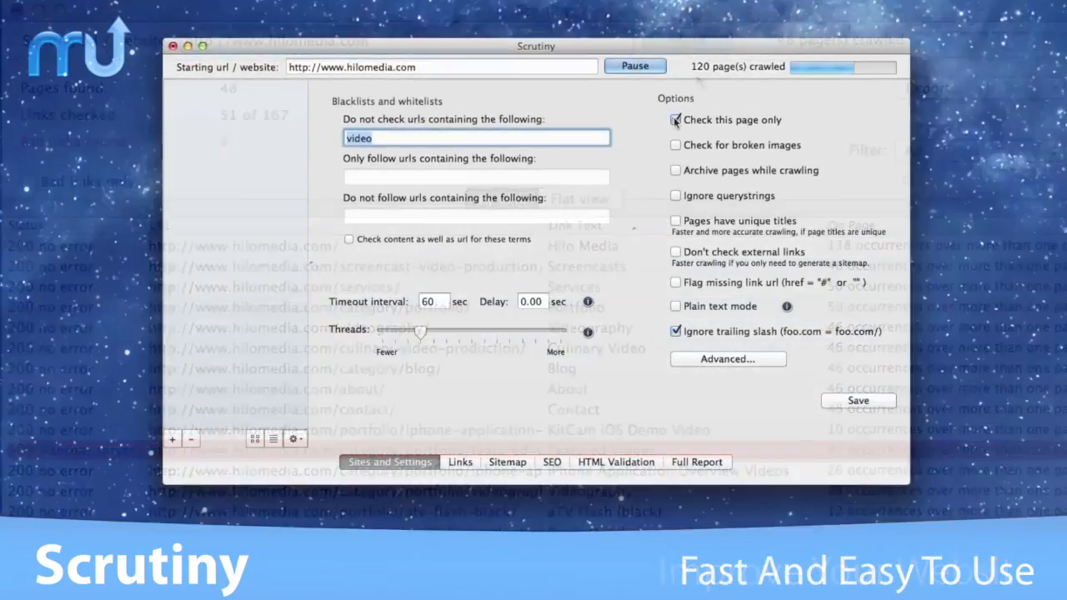
{"action": "left_click", "coordinate": [675, 143]}
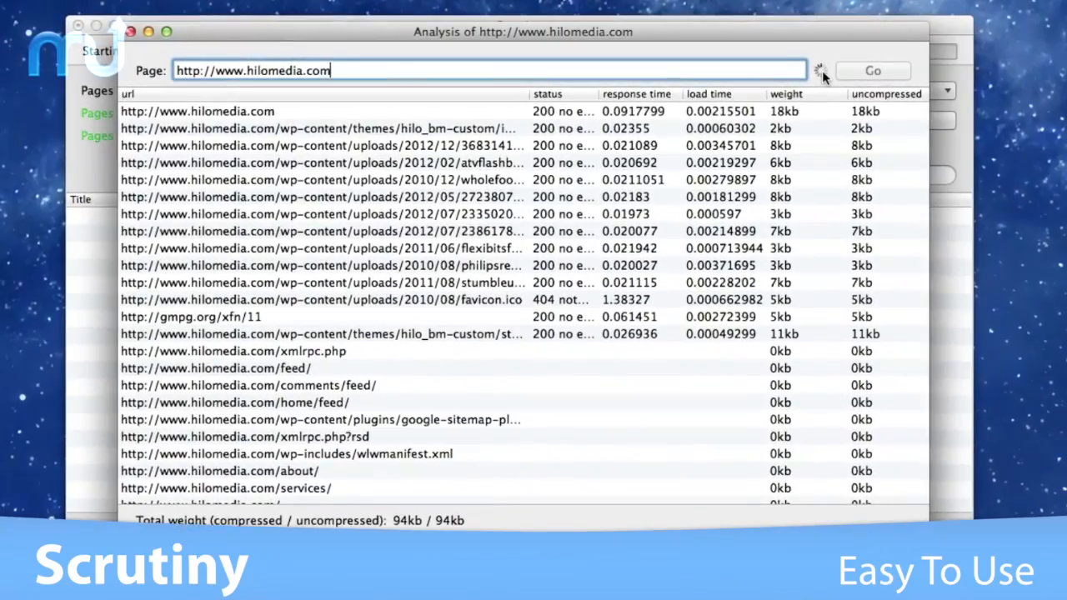
{"action": "left_click", "coordinate": [873, 70]}
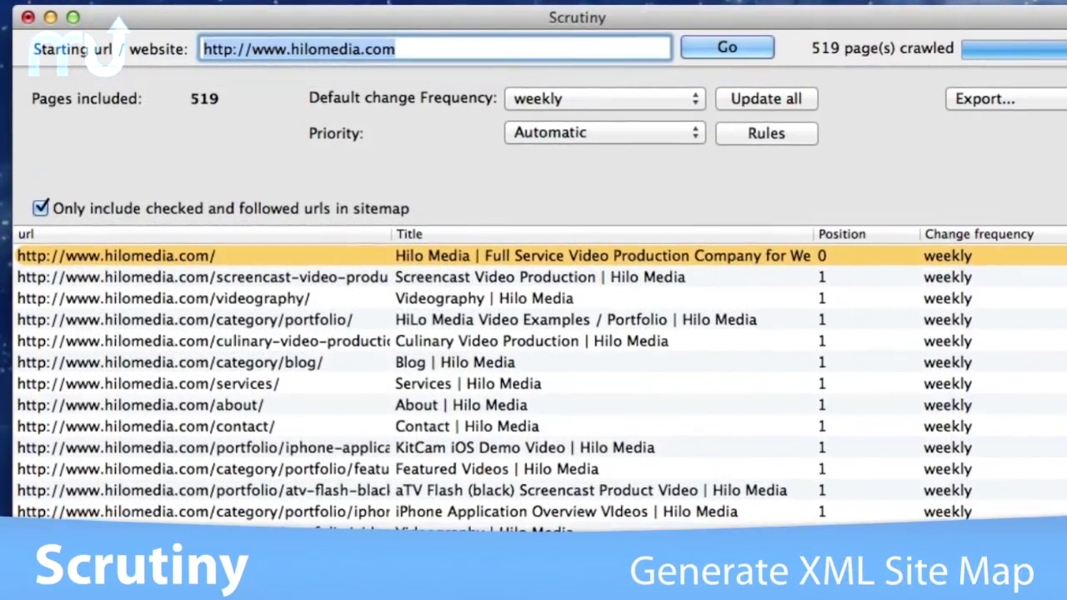
Step: Export the 519-page XML sitemap to Documents as 'SiteMap'
{"action": "left_click", "coordinate": [983, 98]}
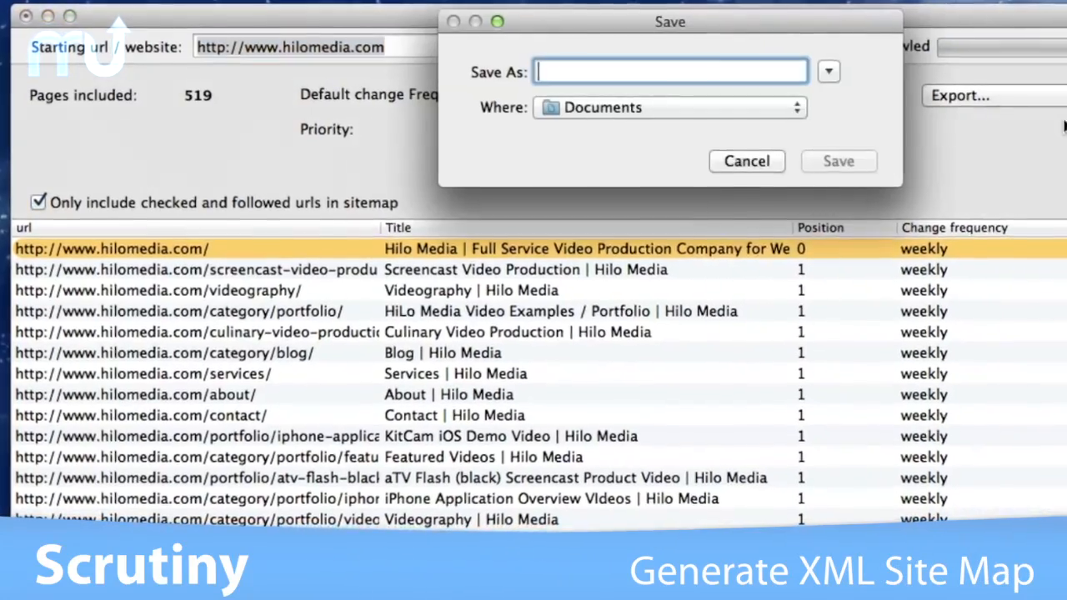
{"action": "type", "text": "SiteMap"}
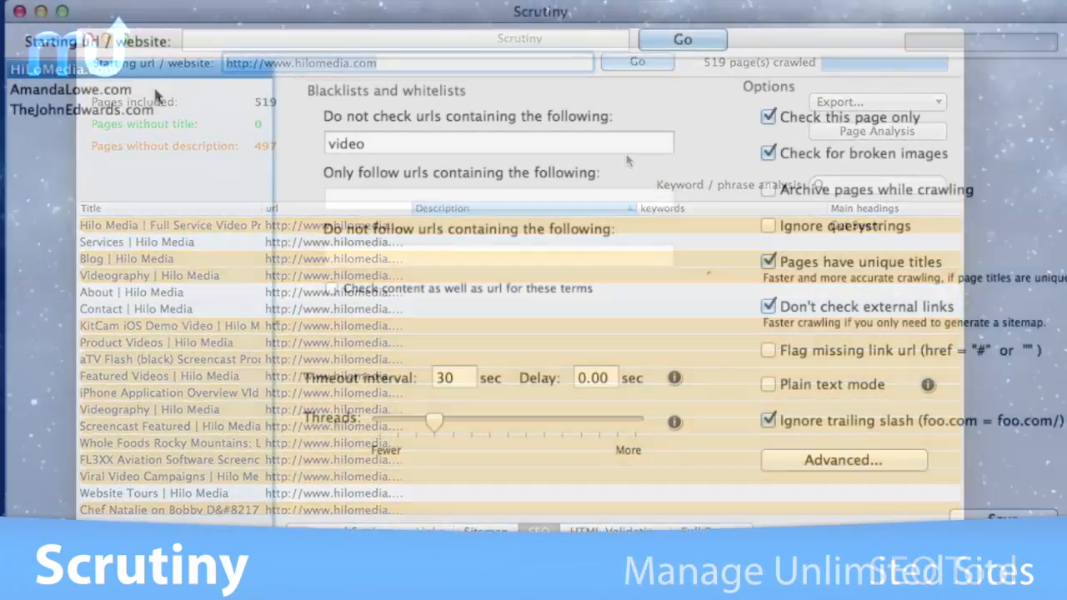
{"action": "left_click", "coordinate": [82, 90]}
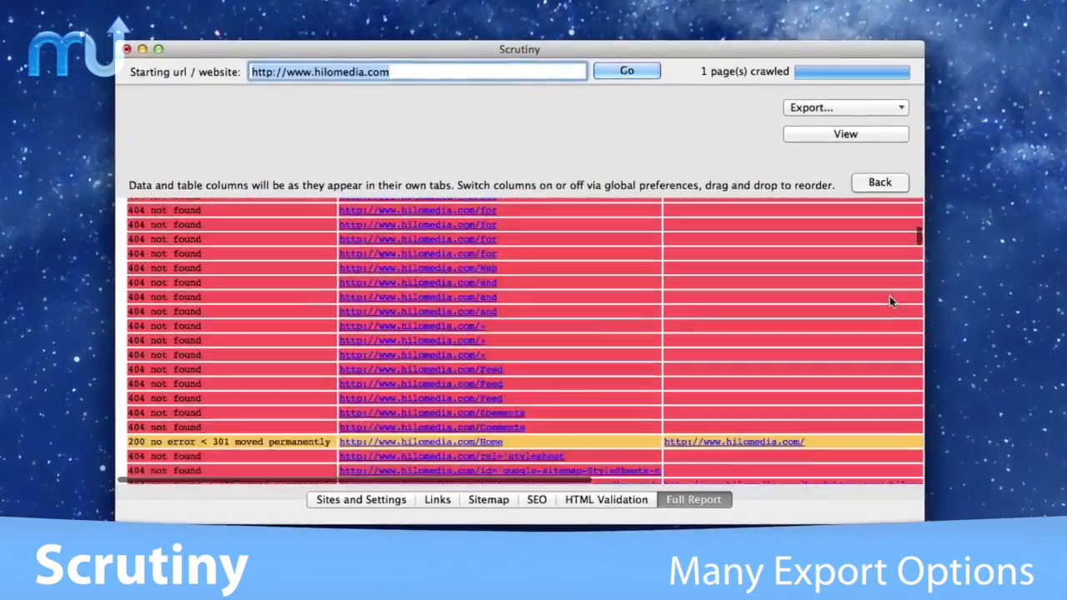
{"action": "left_click", "coordinate": [843, 106]}
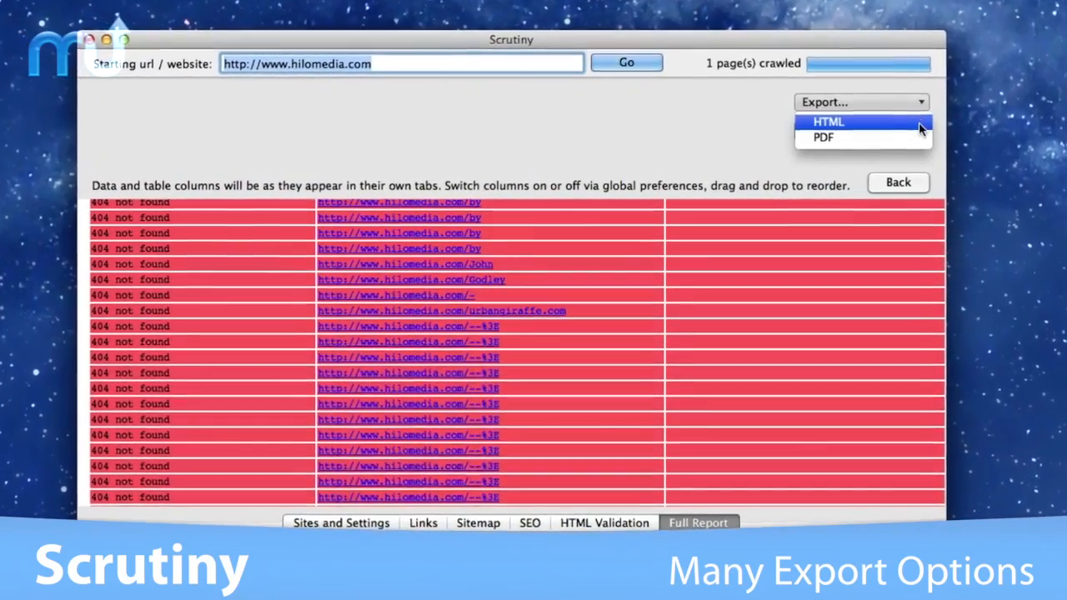
{"action": "left_click", "coordinate": [896, 182]}
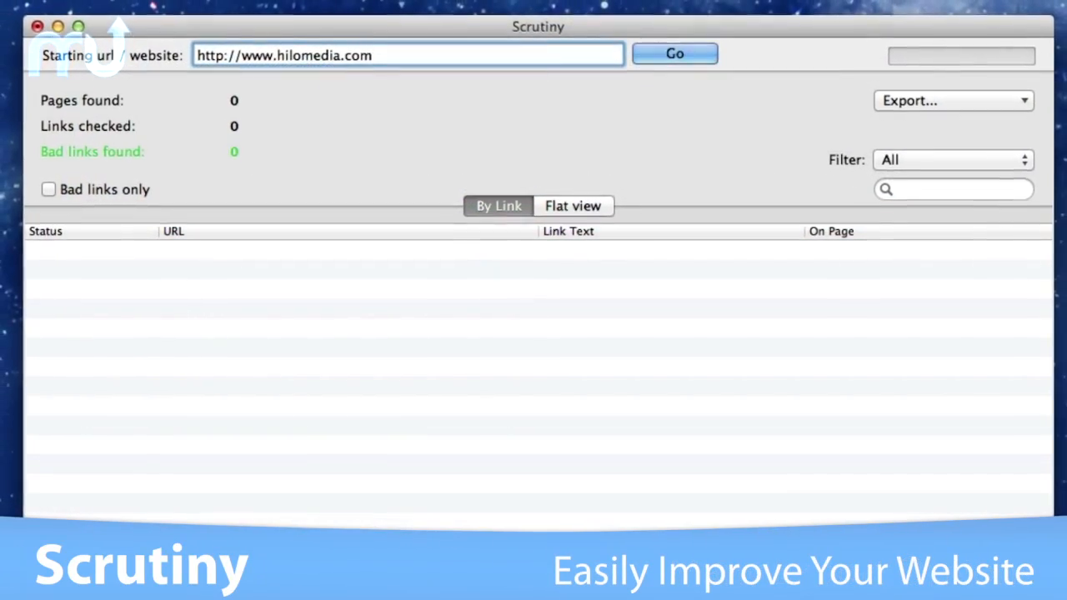
{"action": "left_click", "coordinate": [673, 53]}
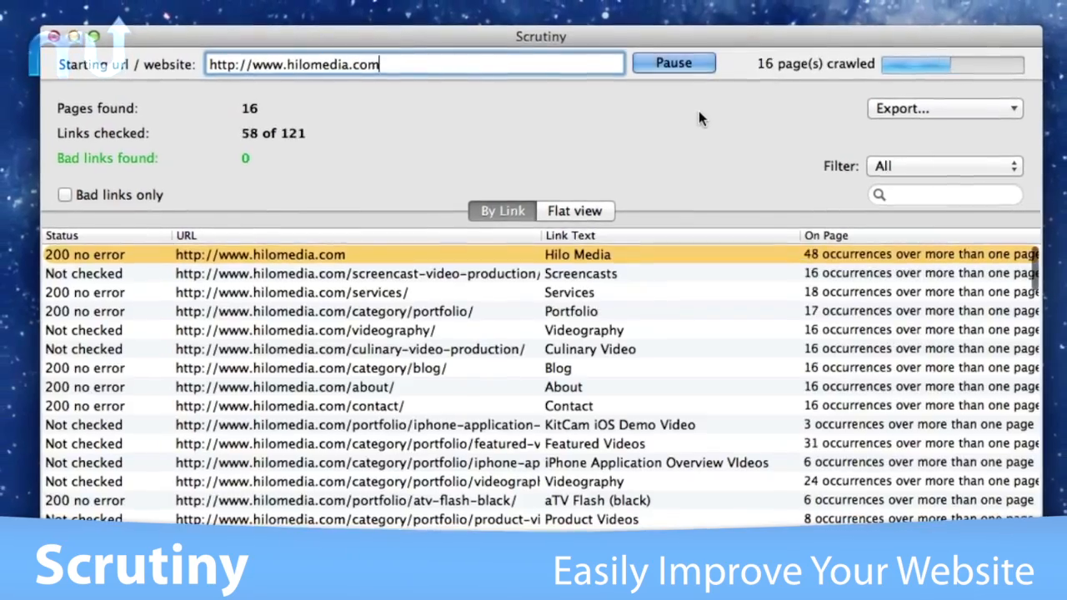